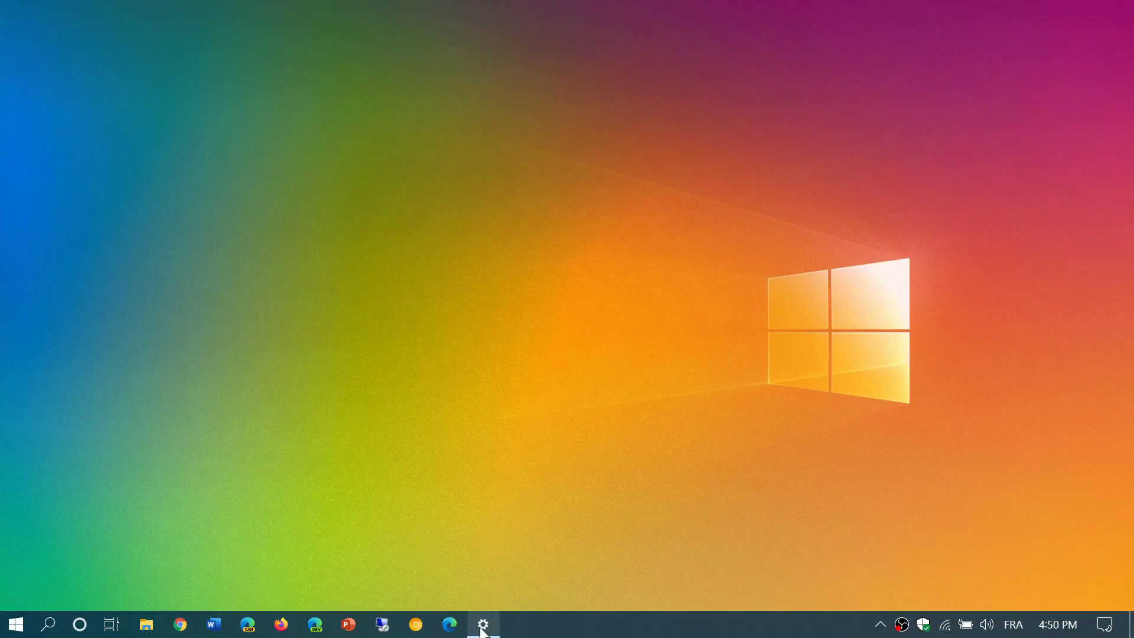
pyautogui.click(482, 624)
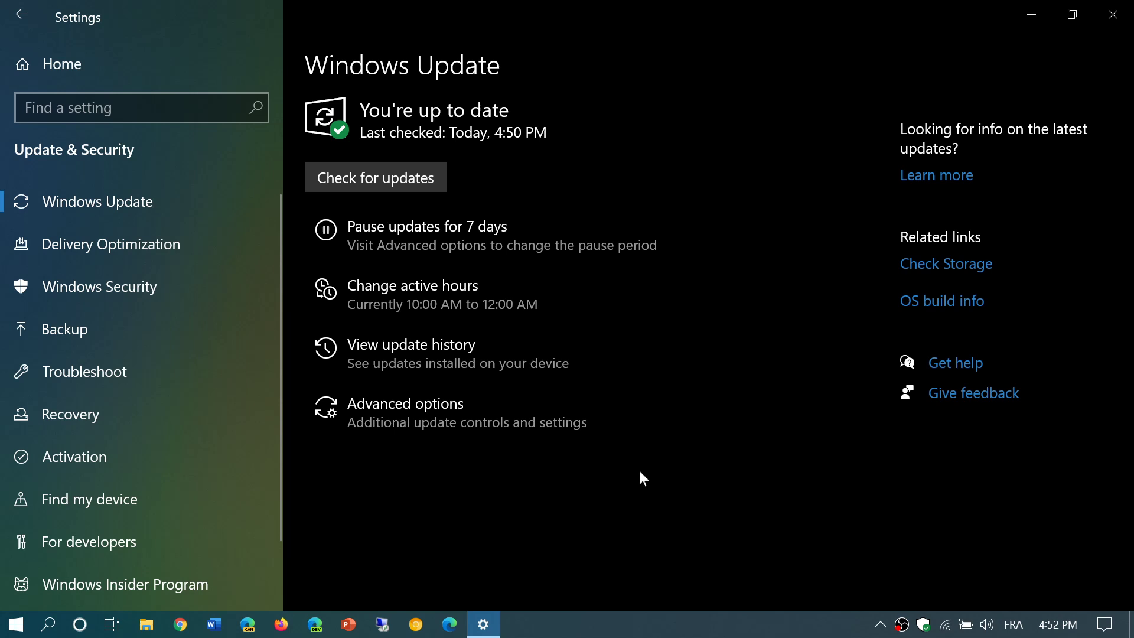
pyautogui.moveTo(1119, 16)
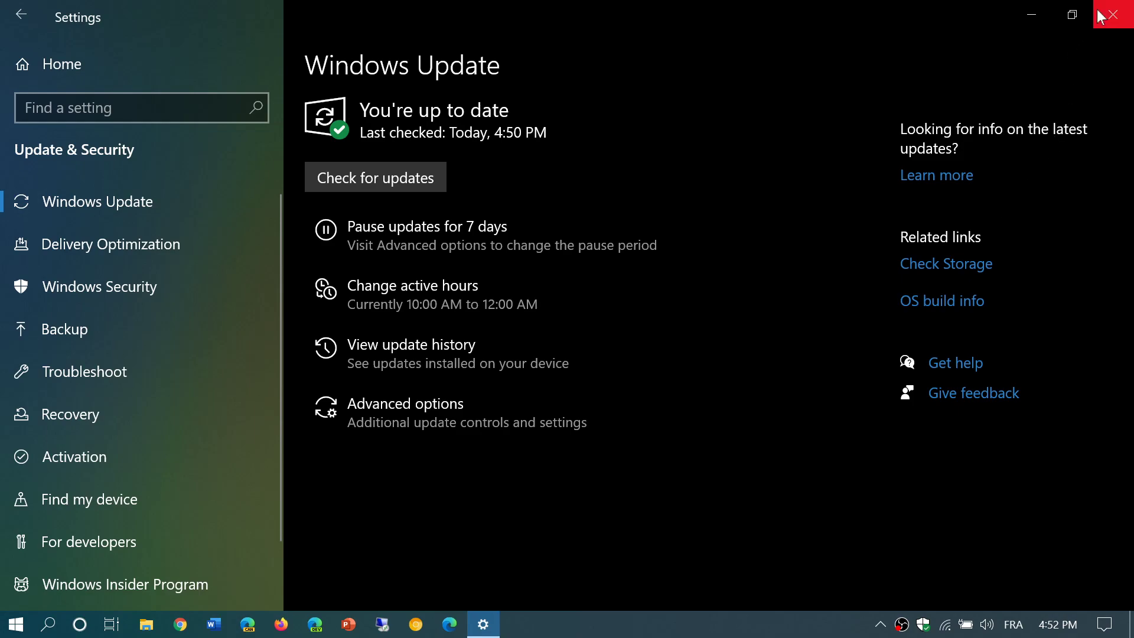
pyautogui.click(1120, 14)
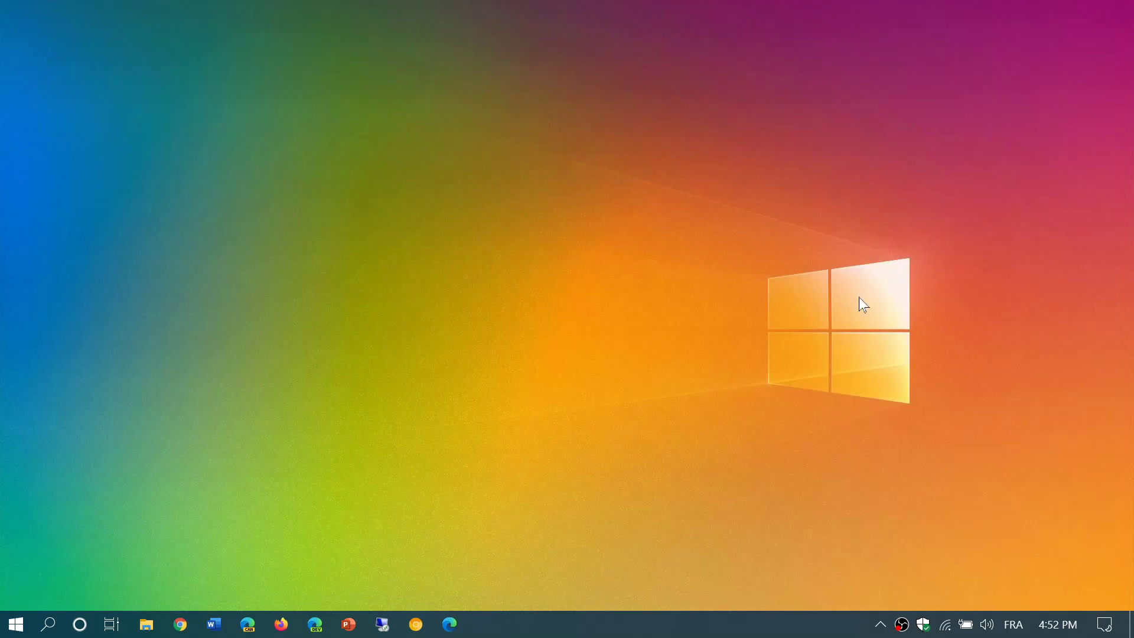